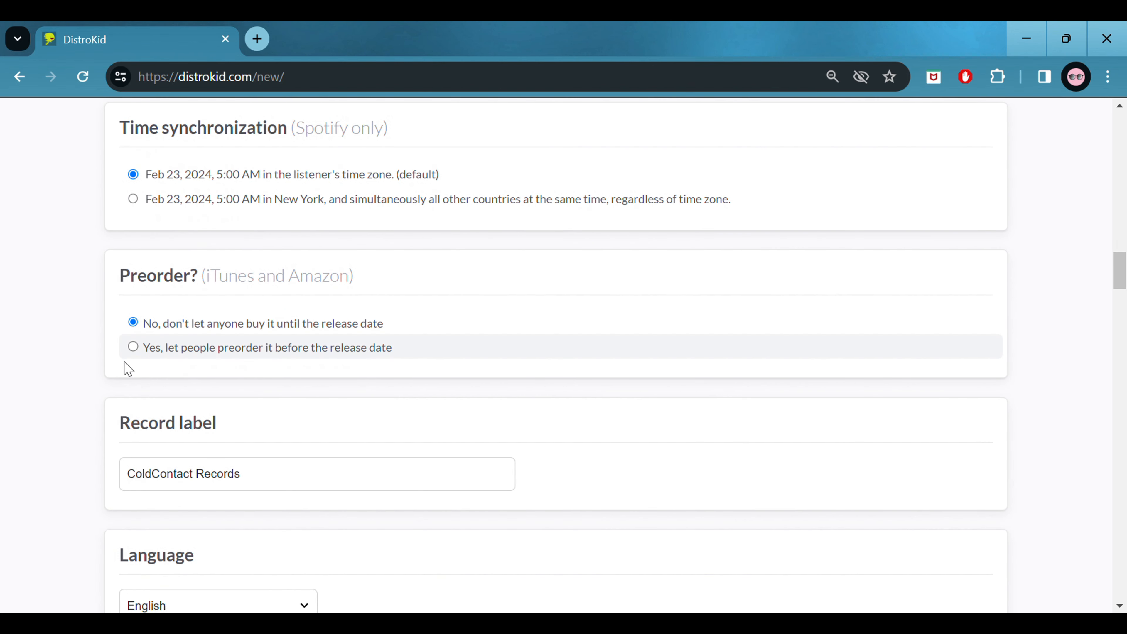
- Enable preorders with a pre-order start date of February 16, 2024
click(133, 347)
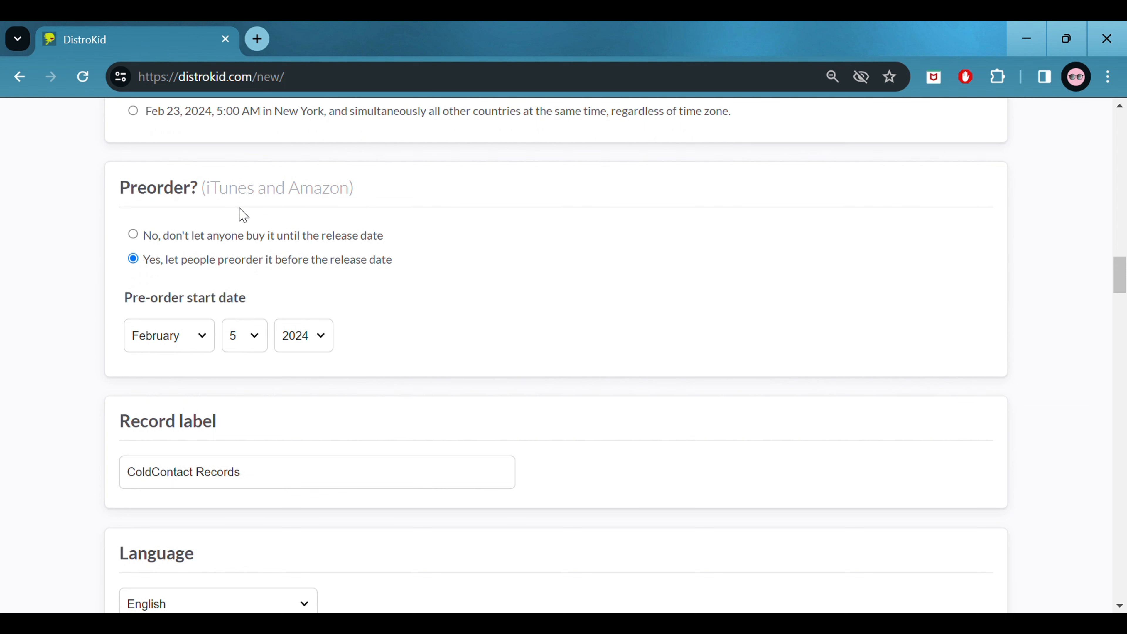
click(245, 335)
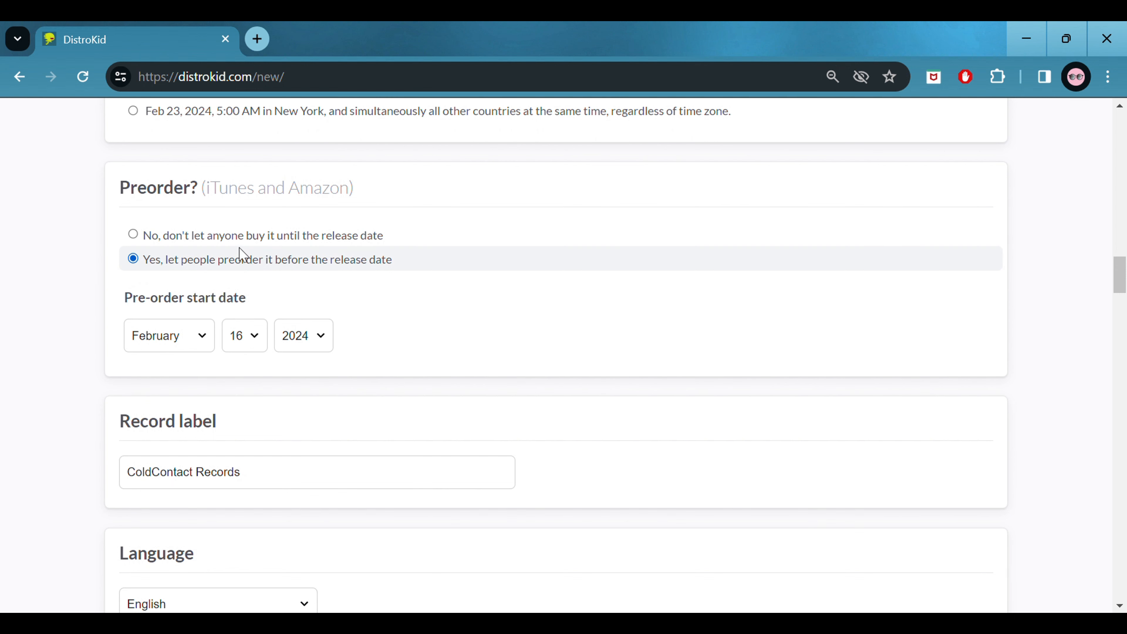
scroll(down, 3)
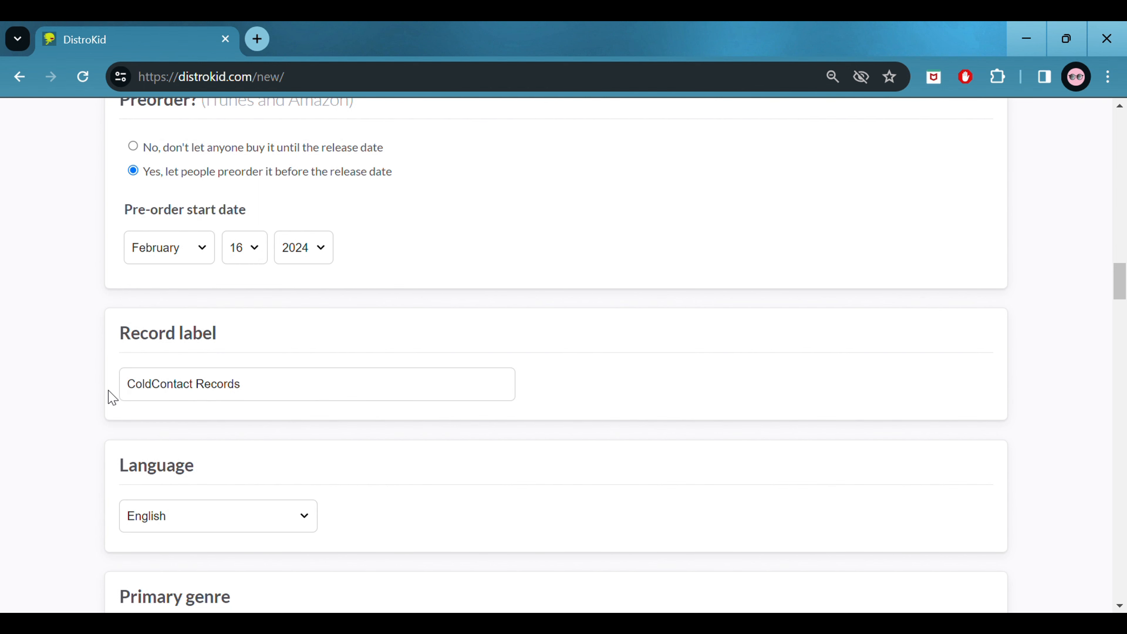
scroll(down, 3)
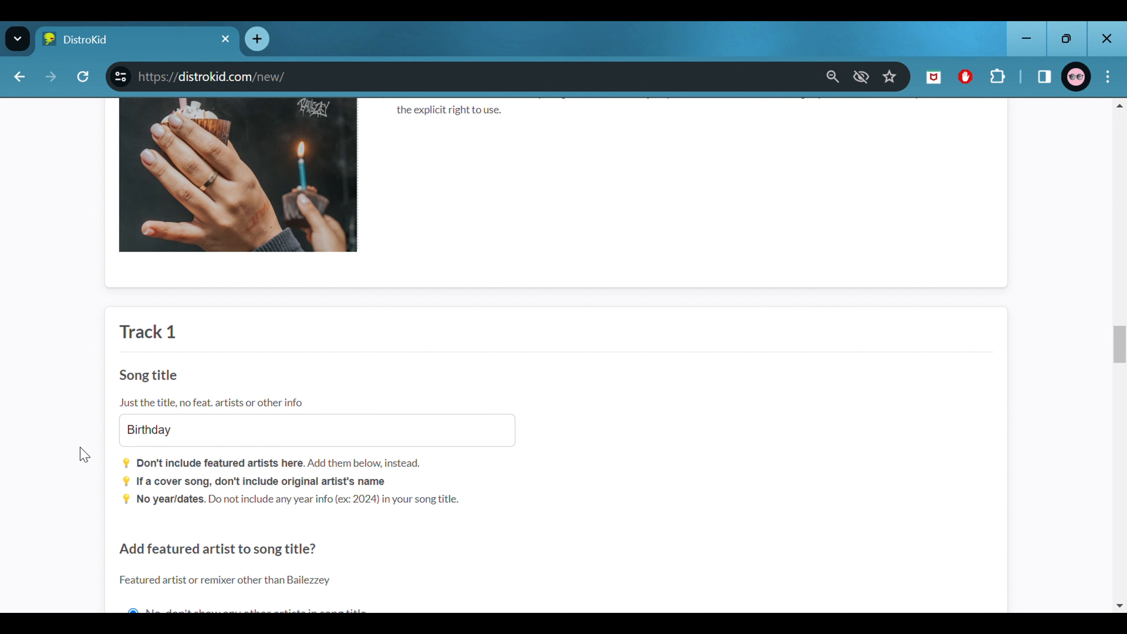
scroll(down, 3)
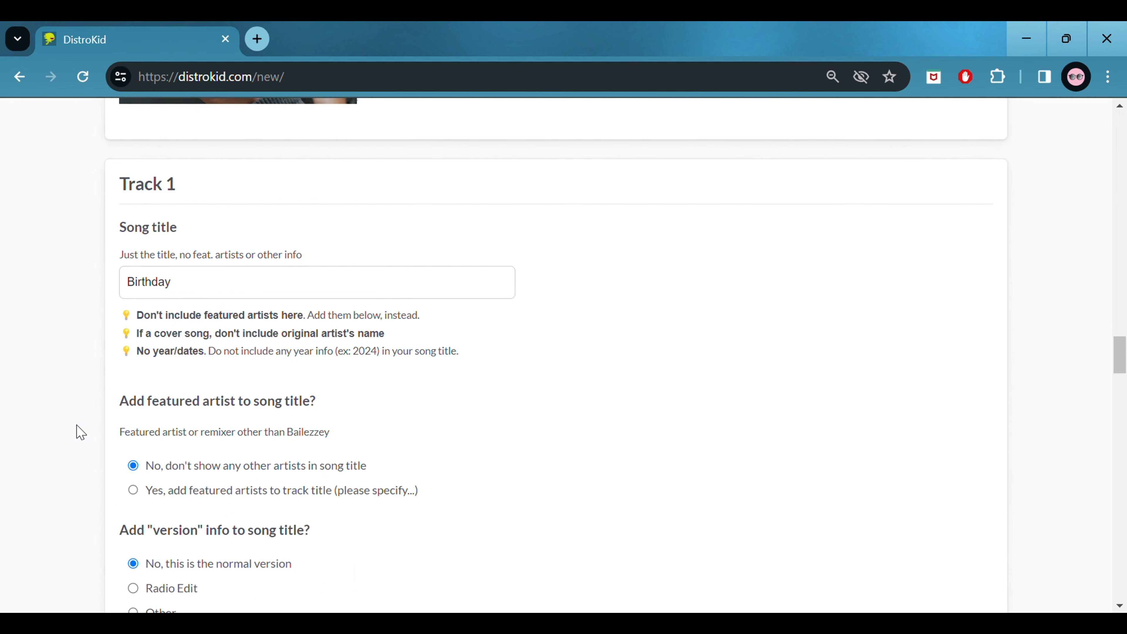
scroll(down, 3)
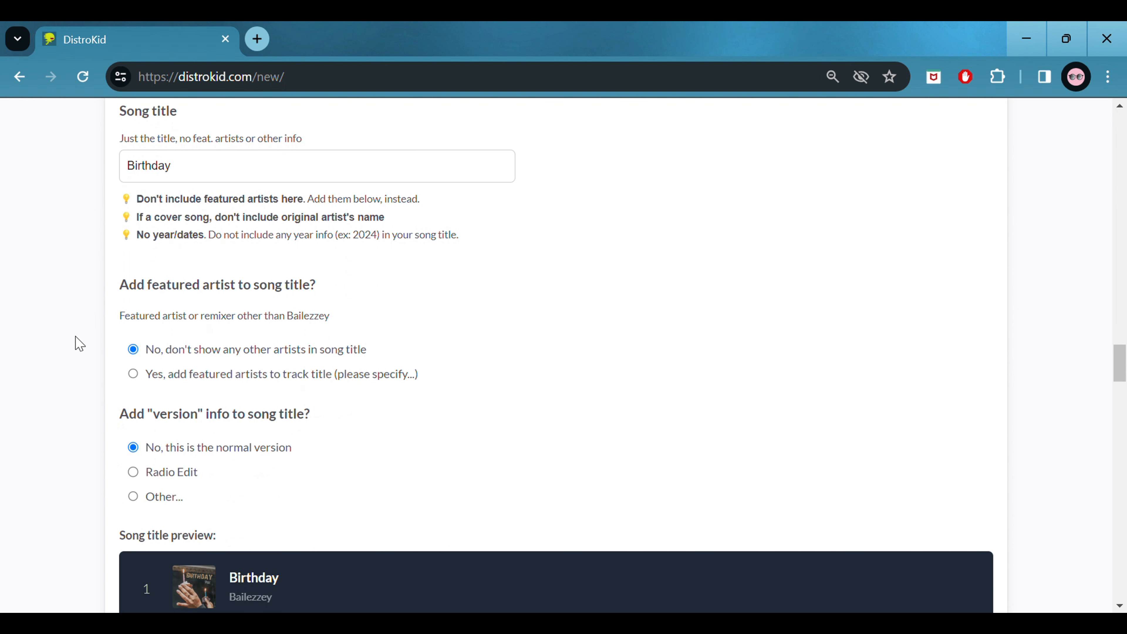
scroll(down, 3)
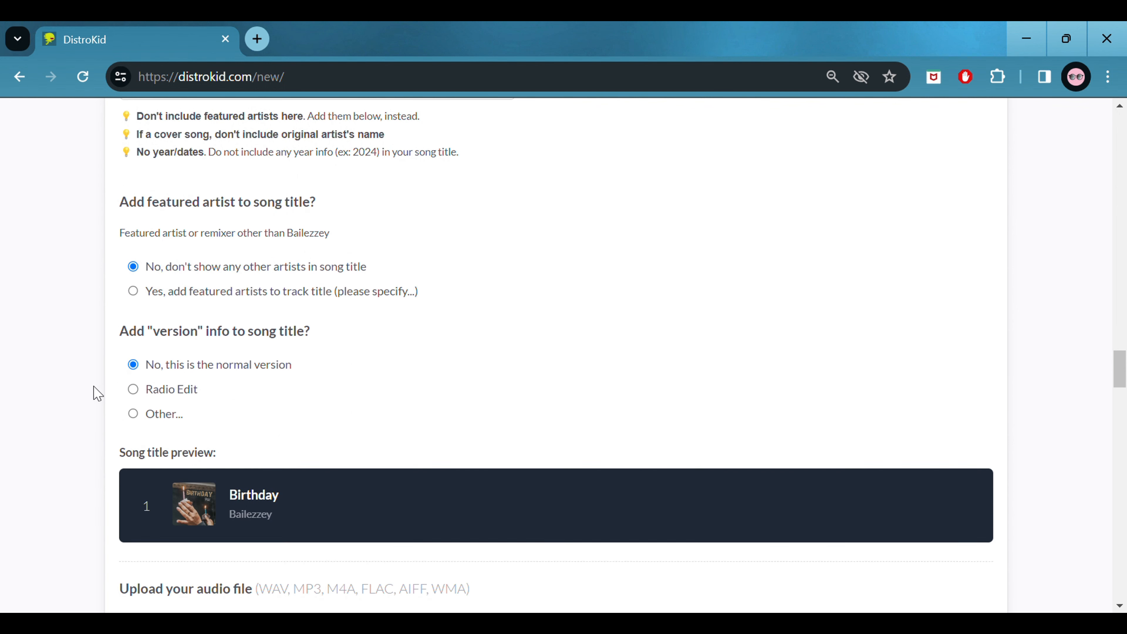
scroll(down, 3)
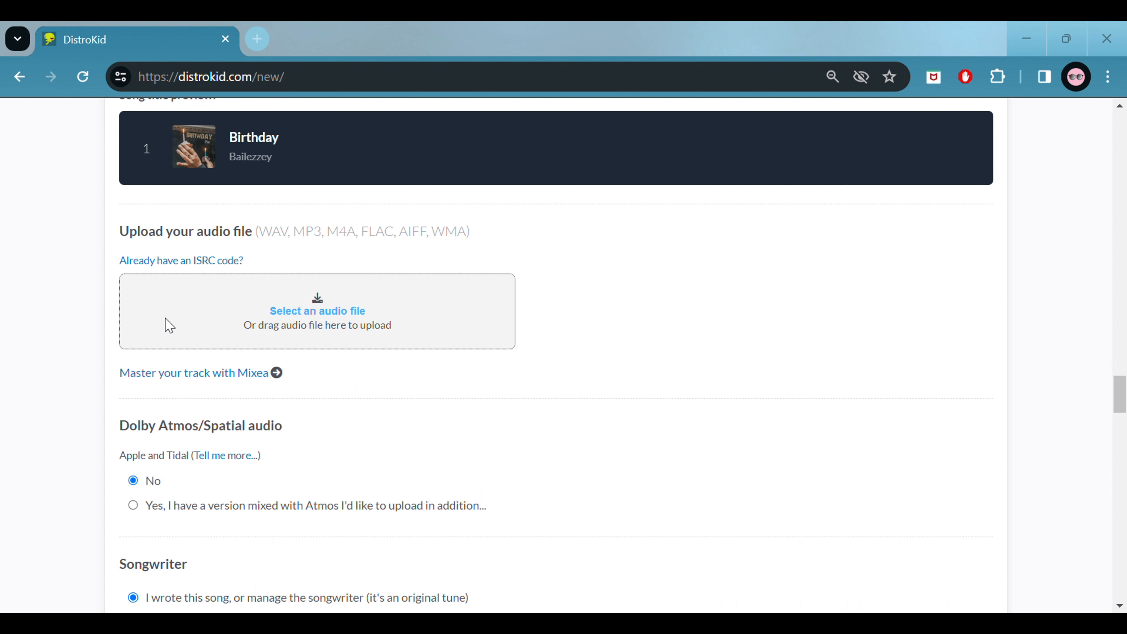
- Attach Birthday.wav as the audio file for Track 1
click(317, 310)
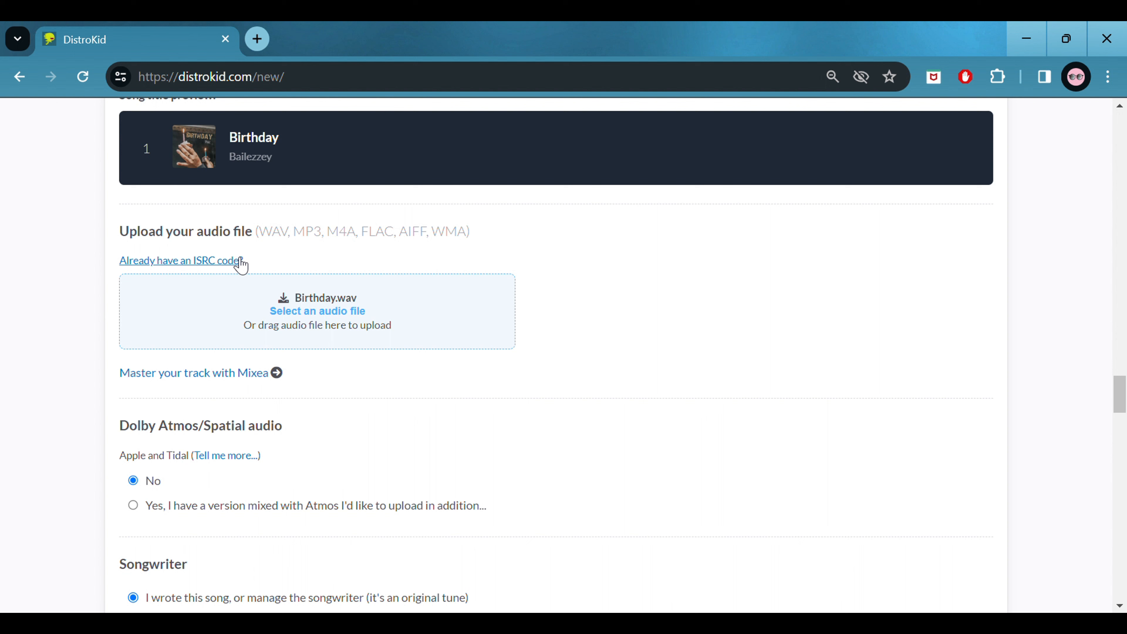
mouse_move(61, 302)
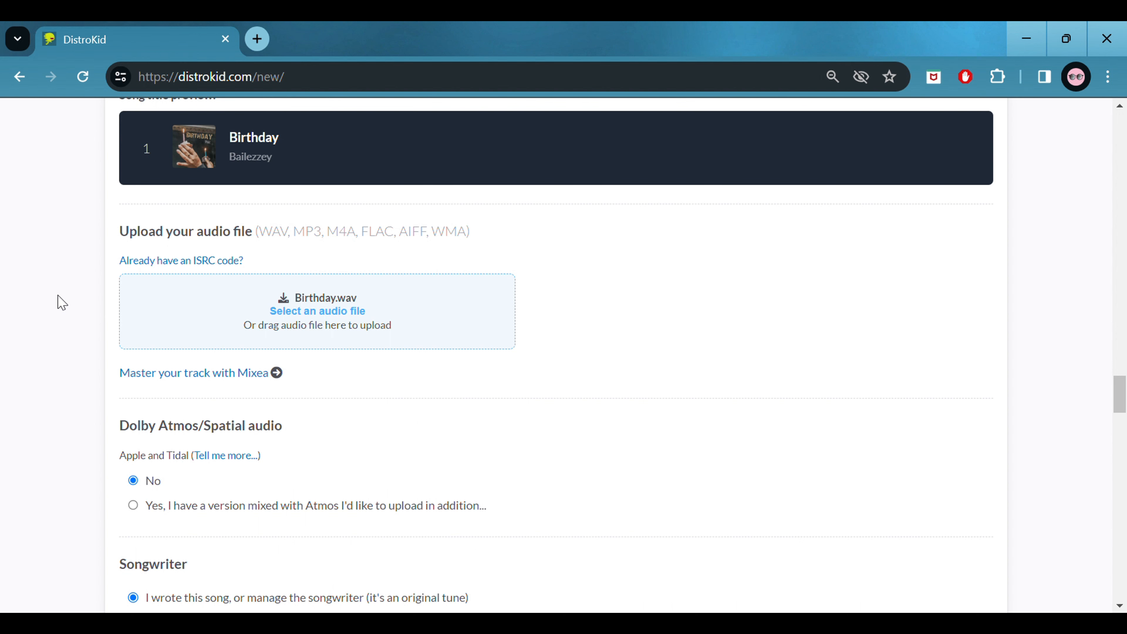
scroll(down, 3)
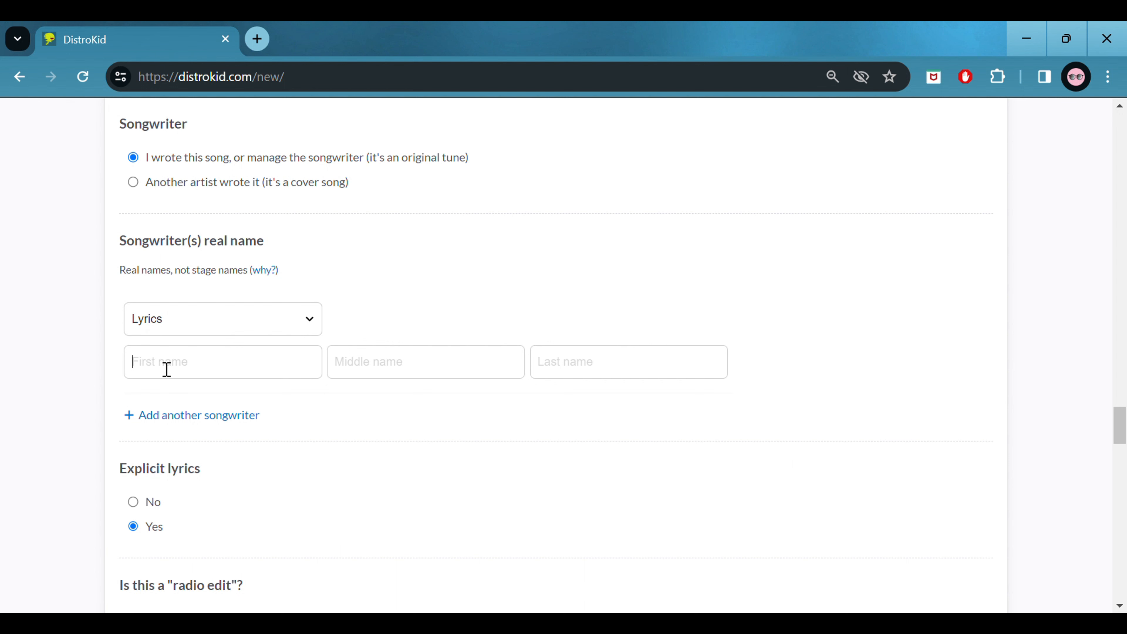
text(Cameron)
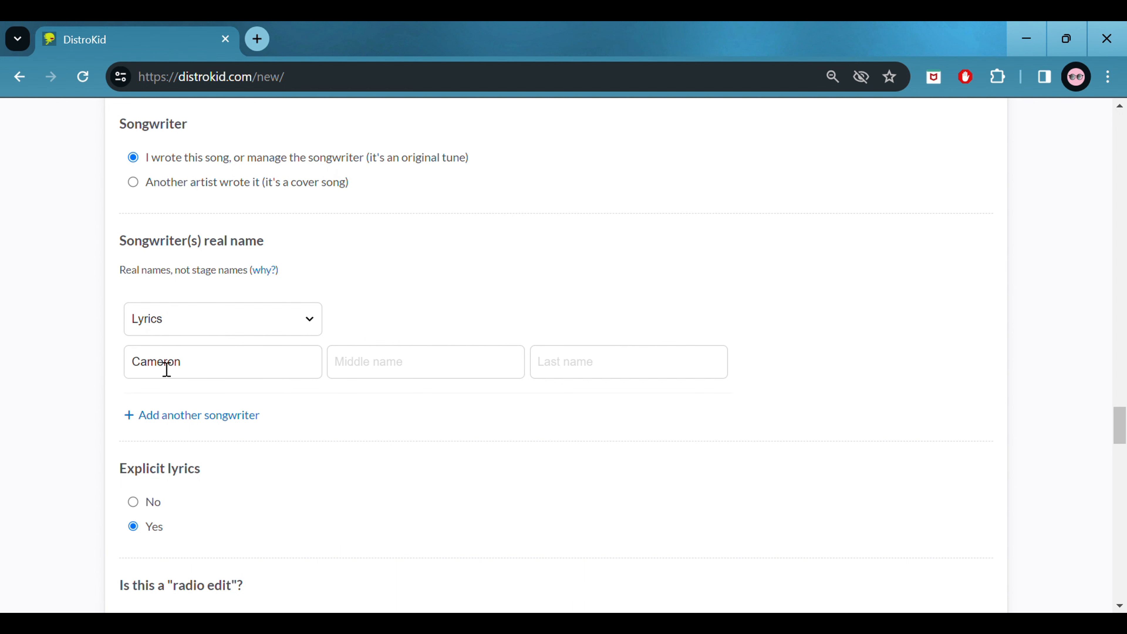
text(Bailey)
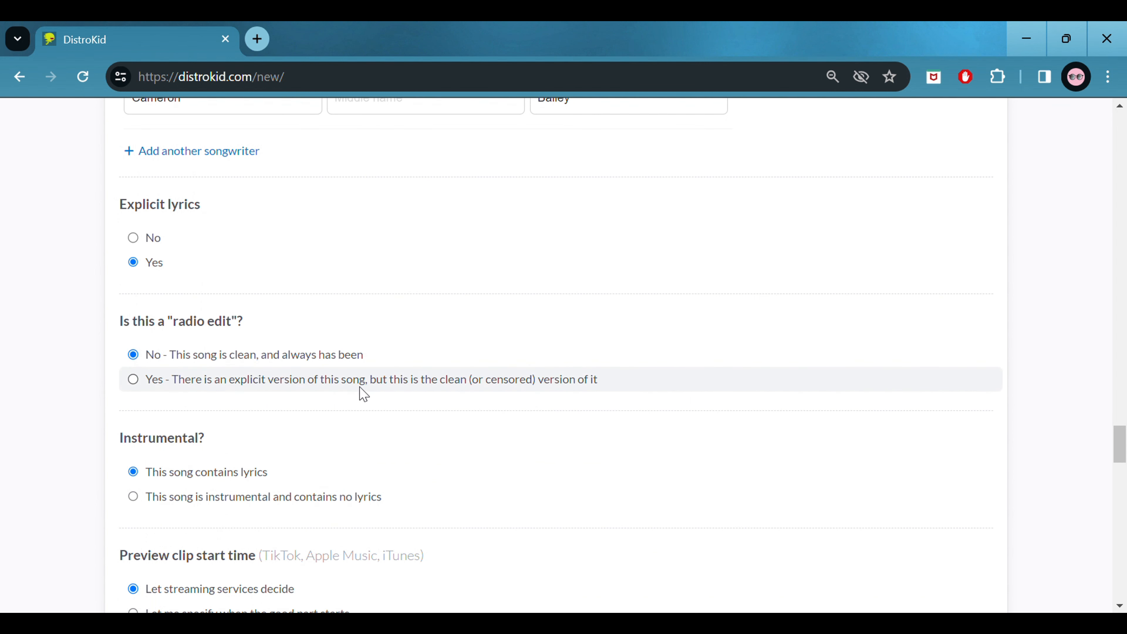
mouse_move(459, 400)
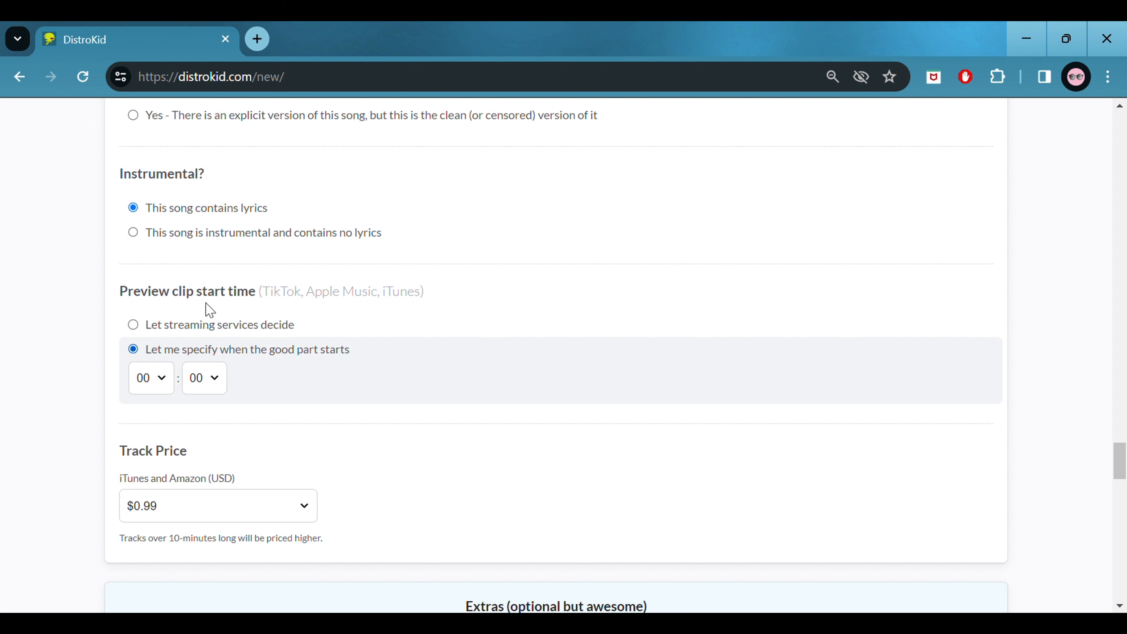
- Set the preview clip start time to 0:20, leaving the track price at $0.99
click(204, 377)
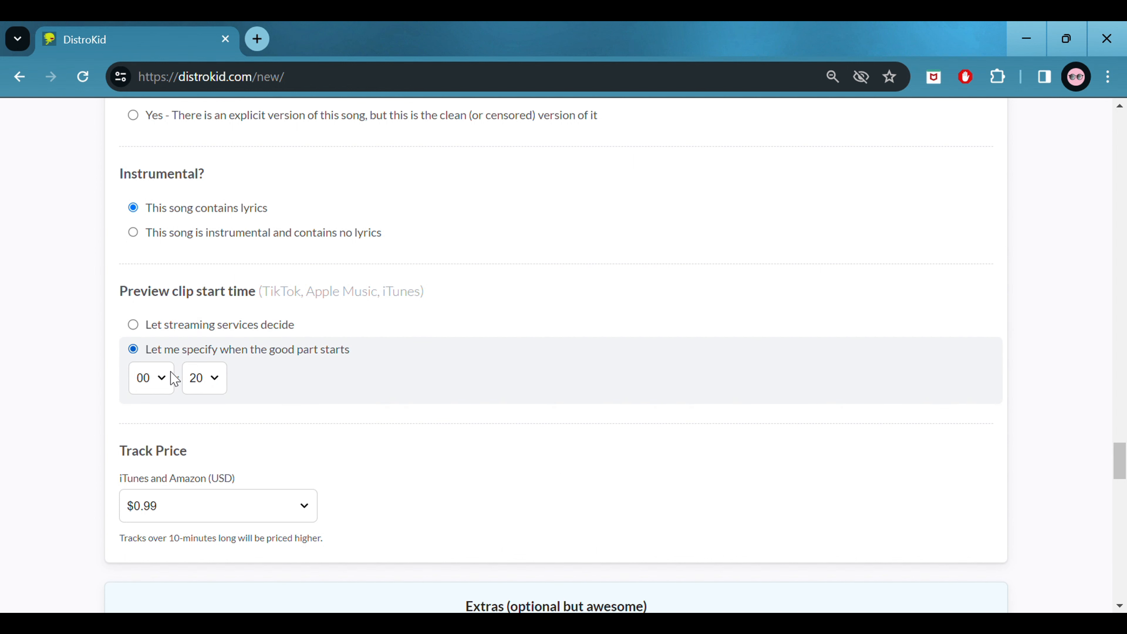
scroll(down, 3)
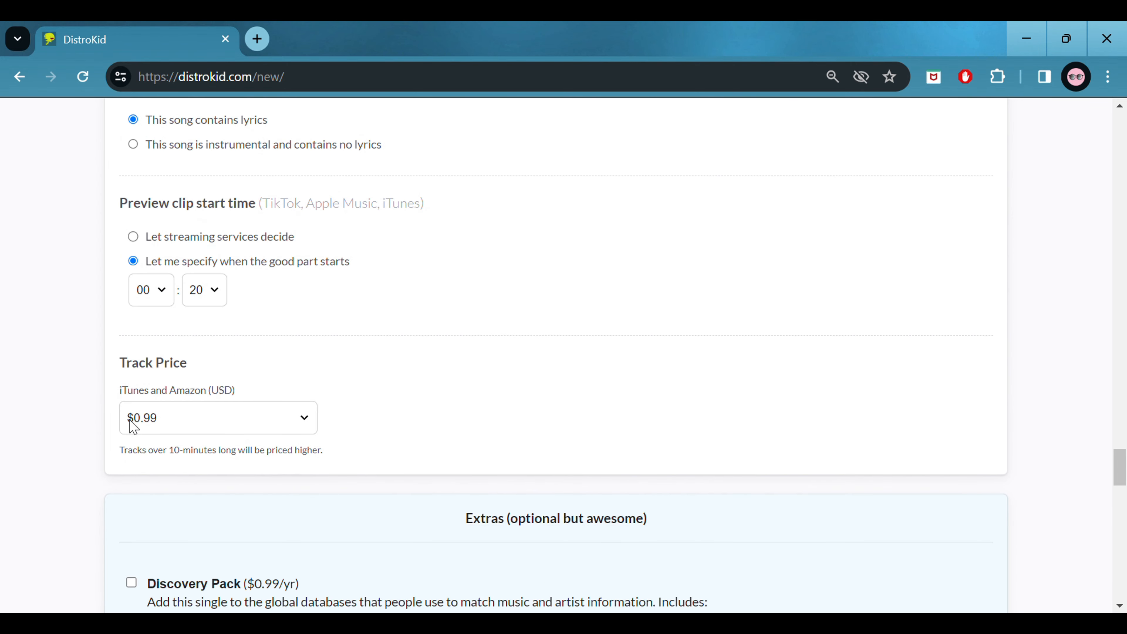
scroll(down, 3)
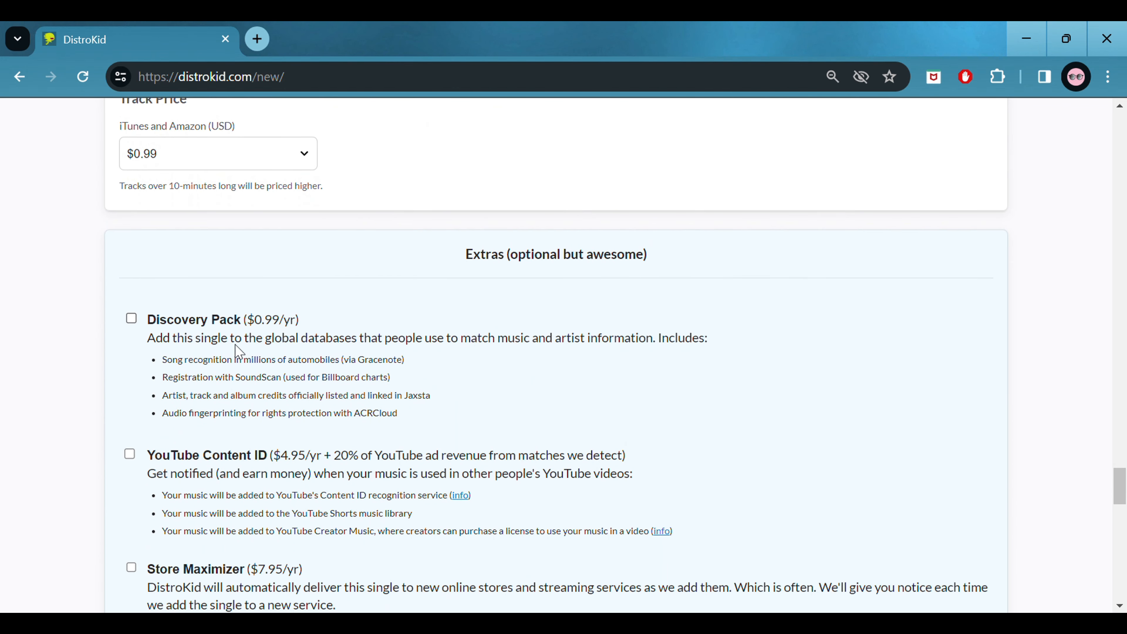